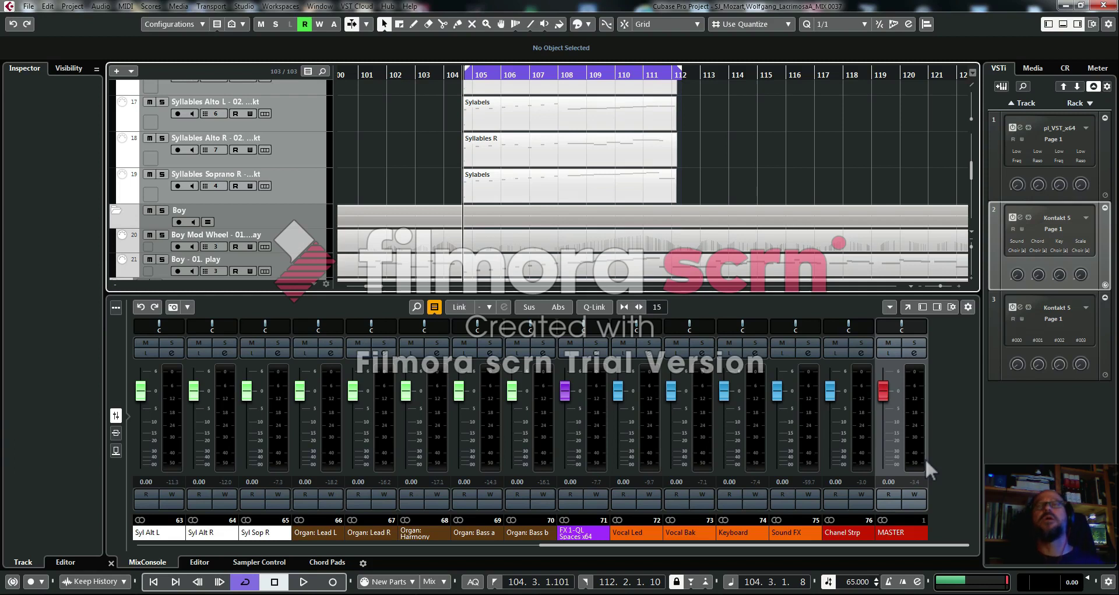
{"action": "mouse_move", "coordinate": [908, 416]}
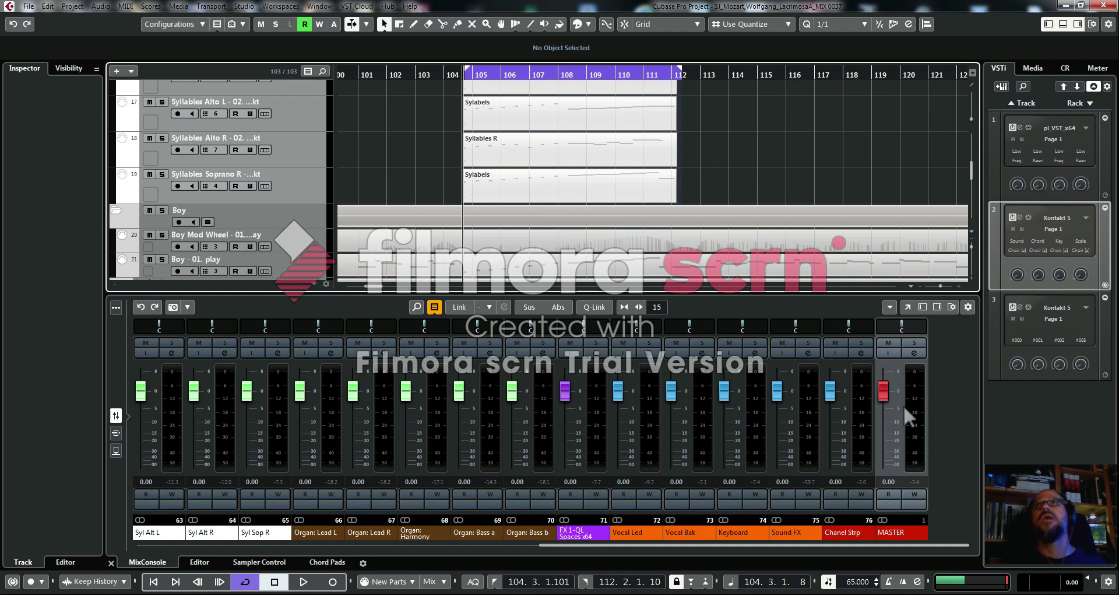
{"action": "mouse_move", "coordinate": [818, 149]}
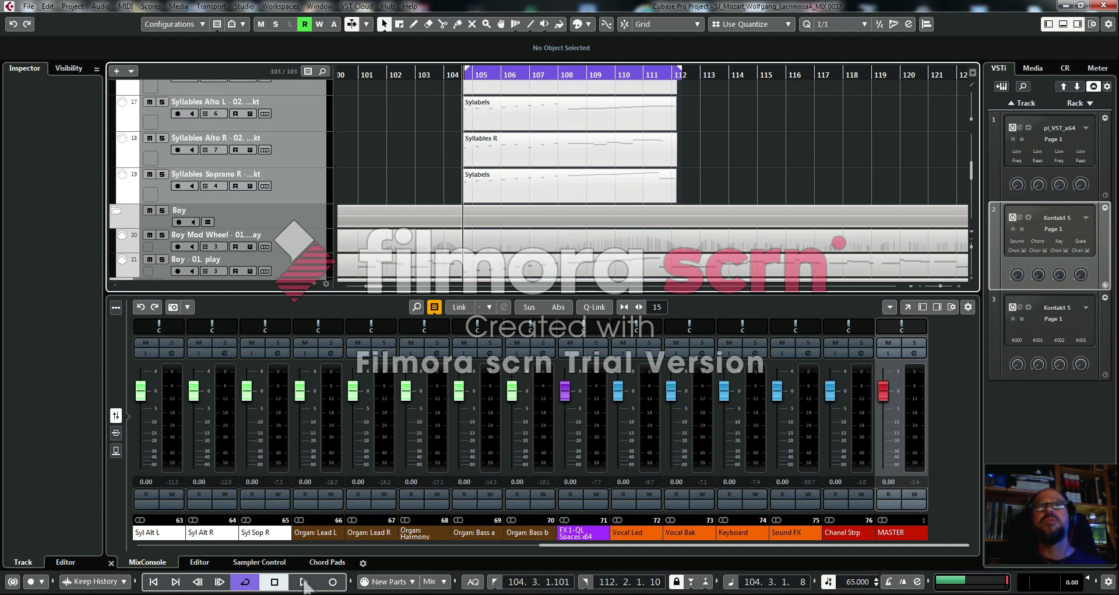
Start playback of the Lacrimosa mix from bar 104 and stop it in bar 108
{"action": "left_click", "coordinate": [303, 581]}
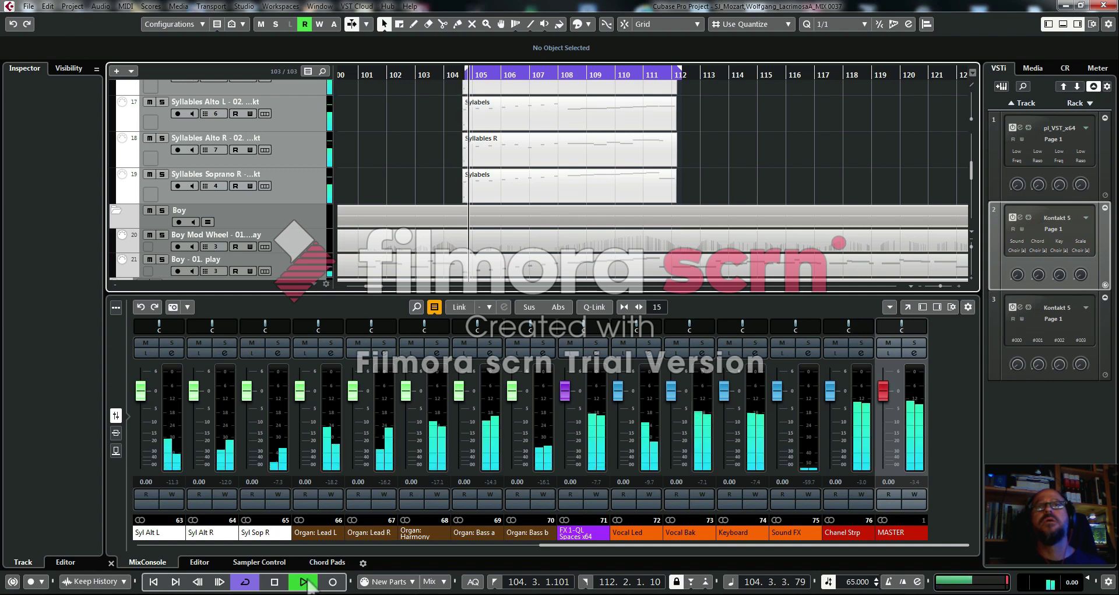
{"action": "left_click", "coordinate": [273, 581]}
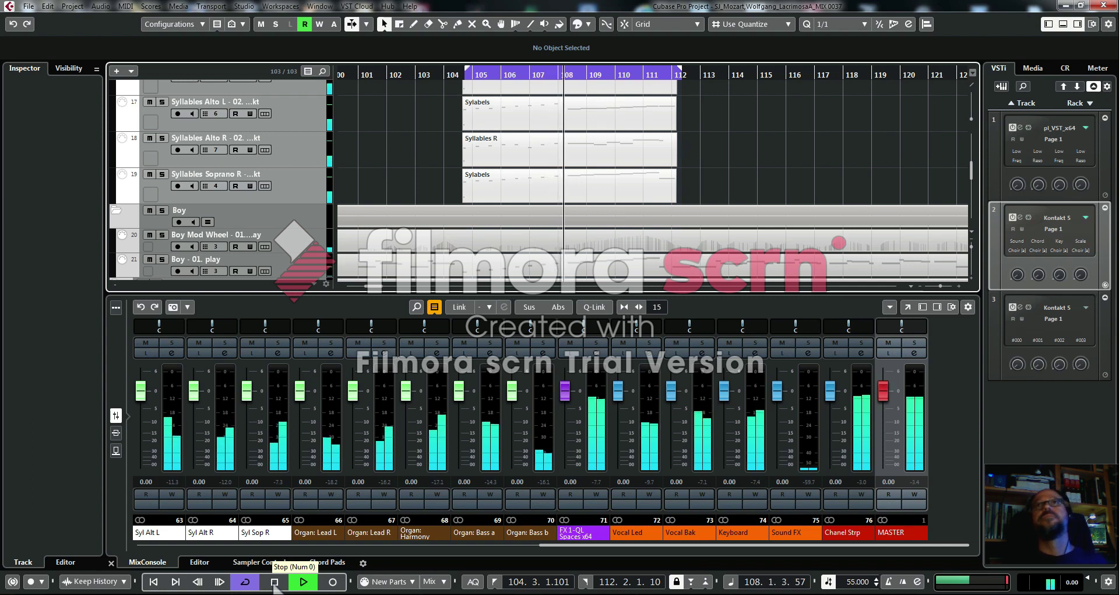
{"action": "left_click", "coordinate": [274, 580]}
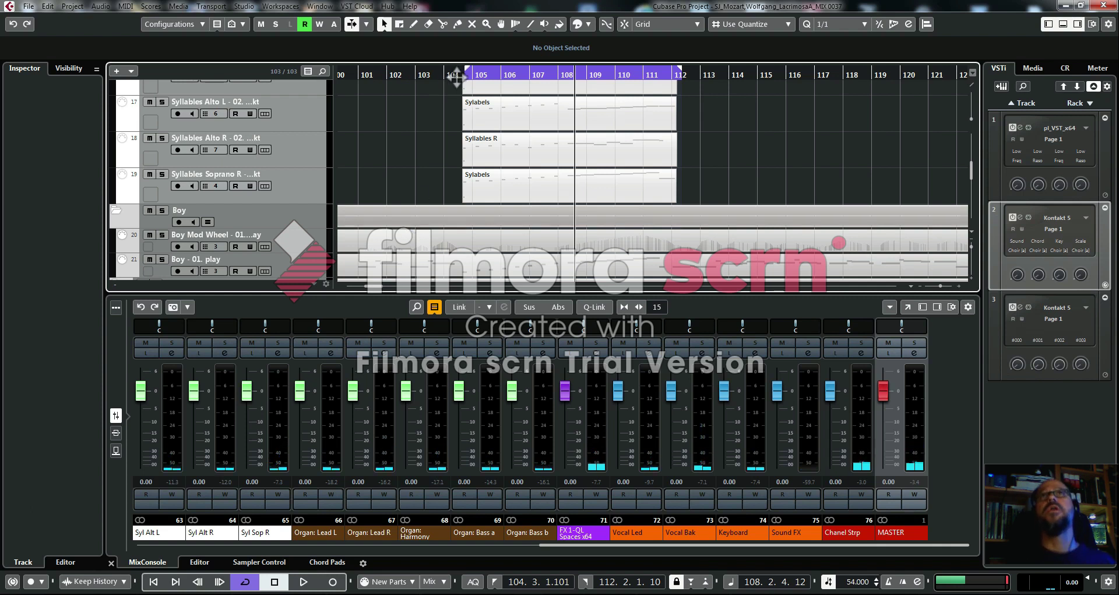
{"action": "mouse_move", "coordinate": [749, 135]}
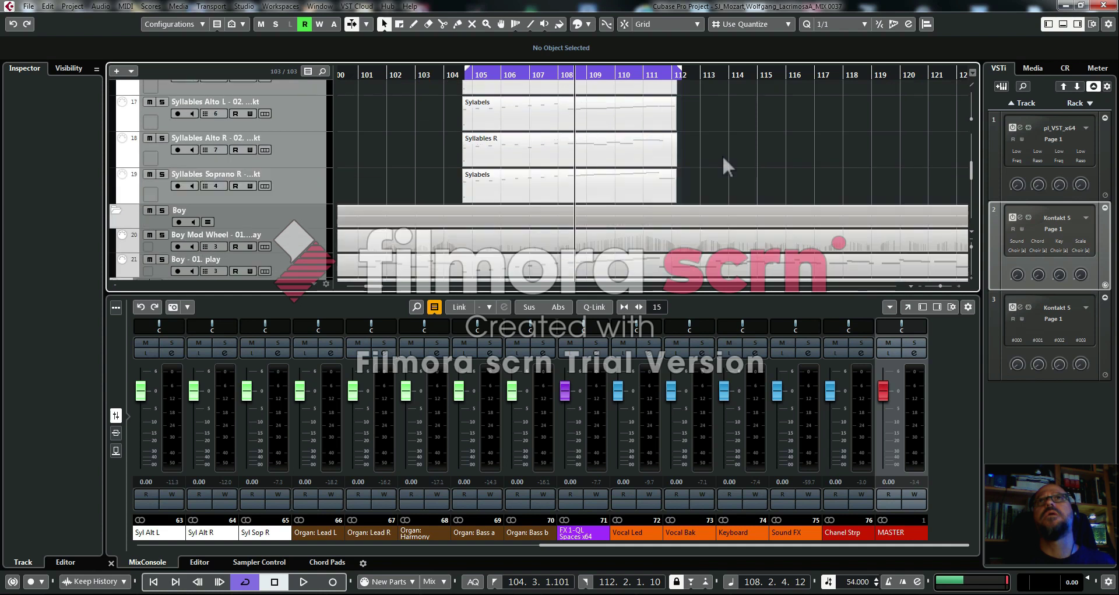
Solo the Boy - 01. play track and audition it alone, then stop
{"action": "scroll", "scroll_direction": "down", "scroll_amount": 3}
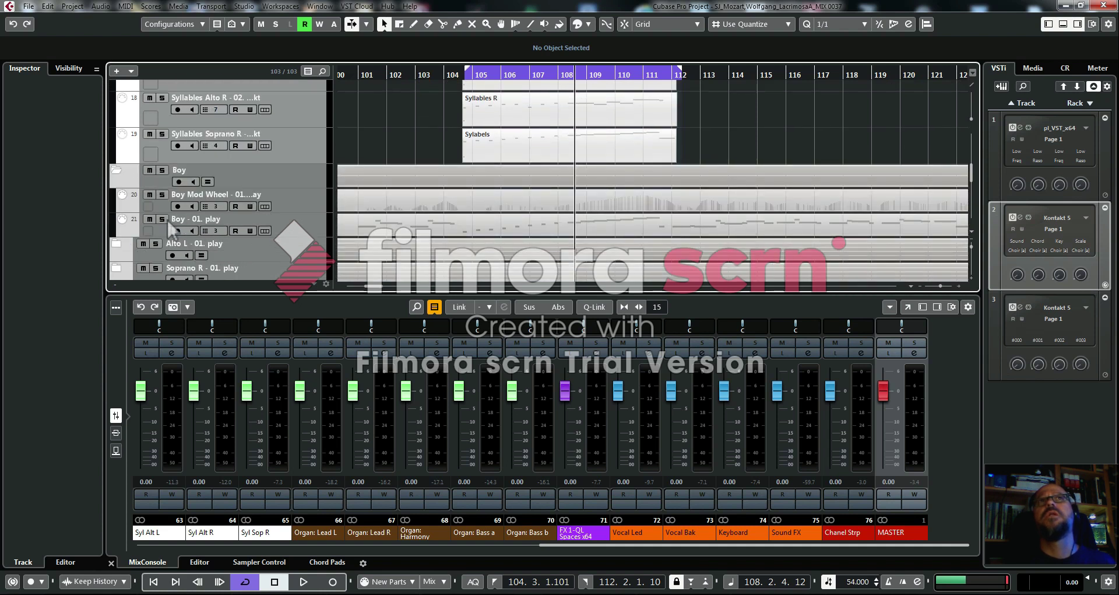
{"action": "left_click", "coordinate": [260, 23]}
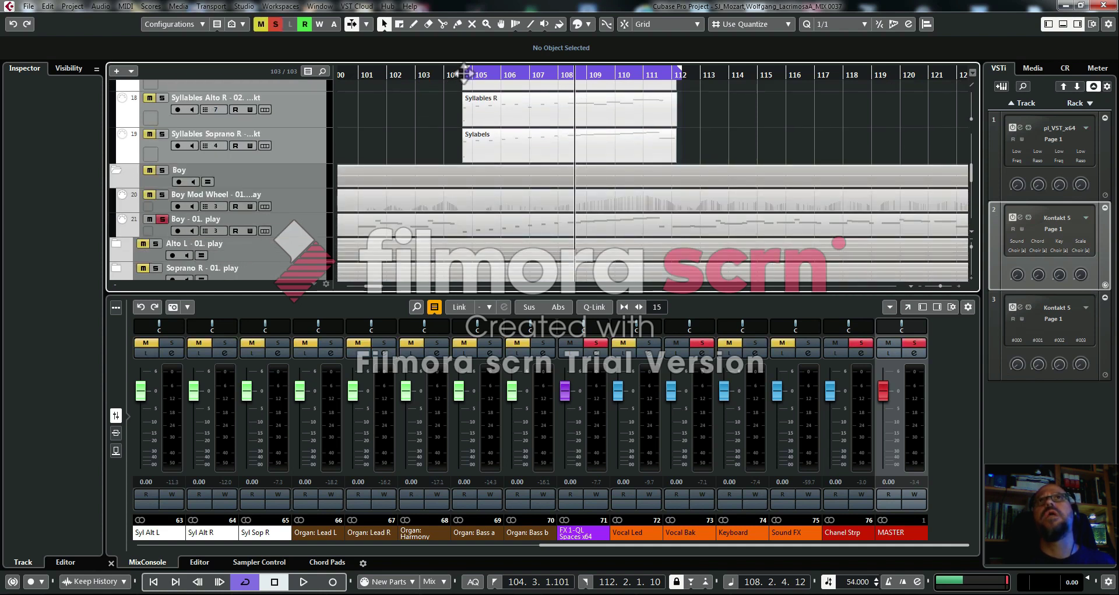
{"action": "left_click", "coordinate": [303, 582]}
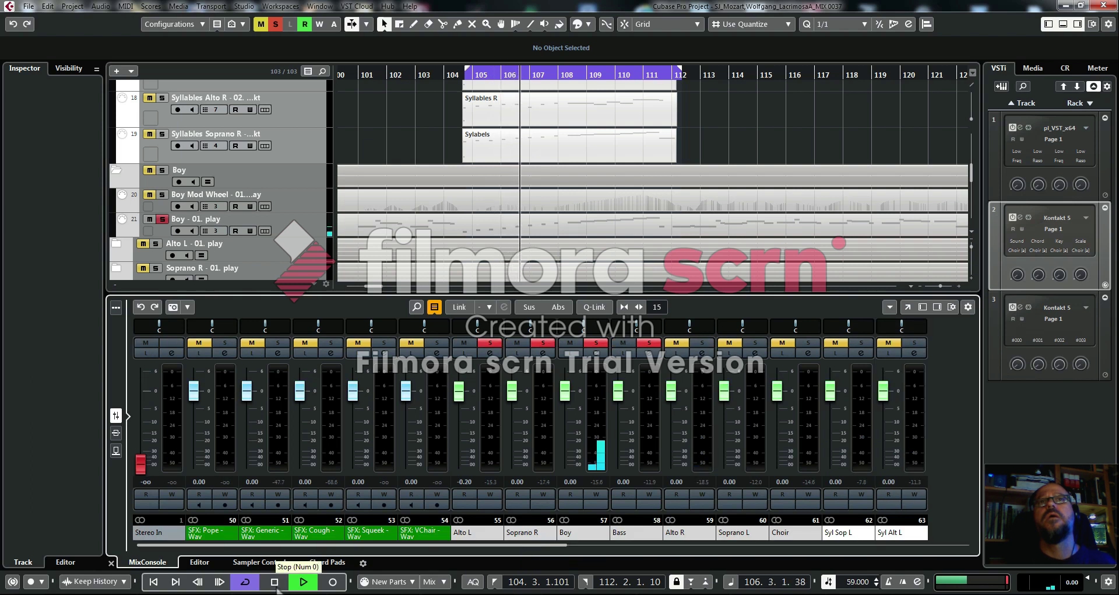
{"action": "left_click", "coordinate": [273, 580]}
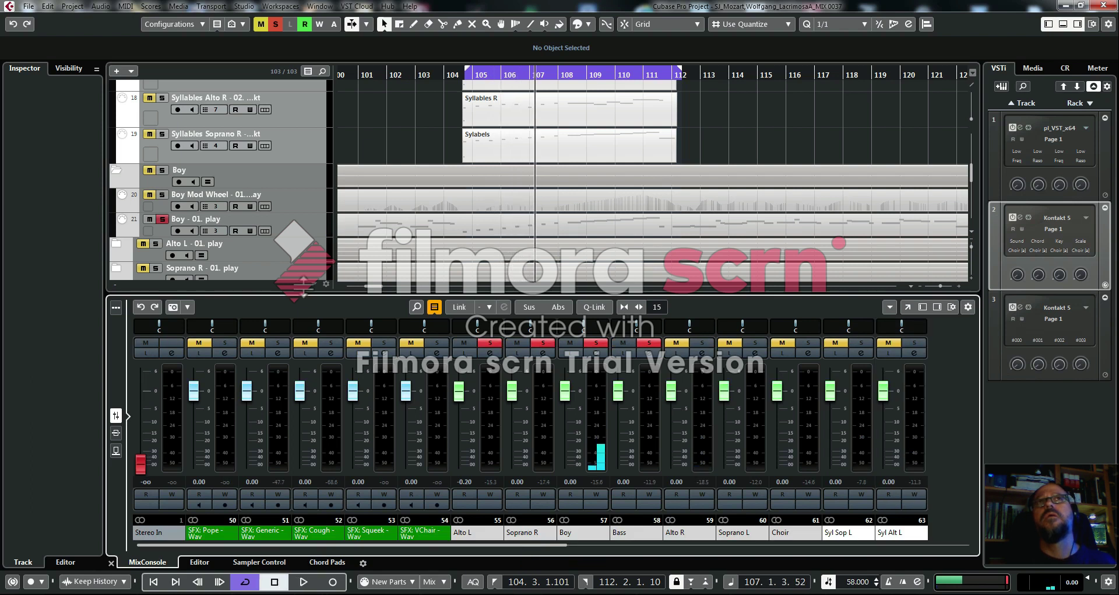
Select the Boy - 01. play track to show its settings
{"action": "left_click", "coordinate": [196, 218]}
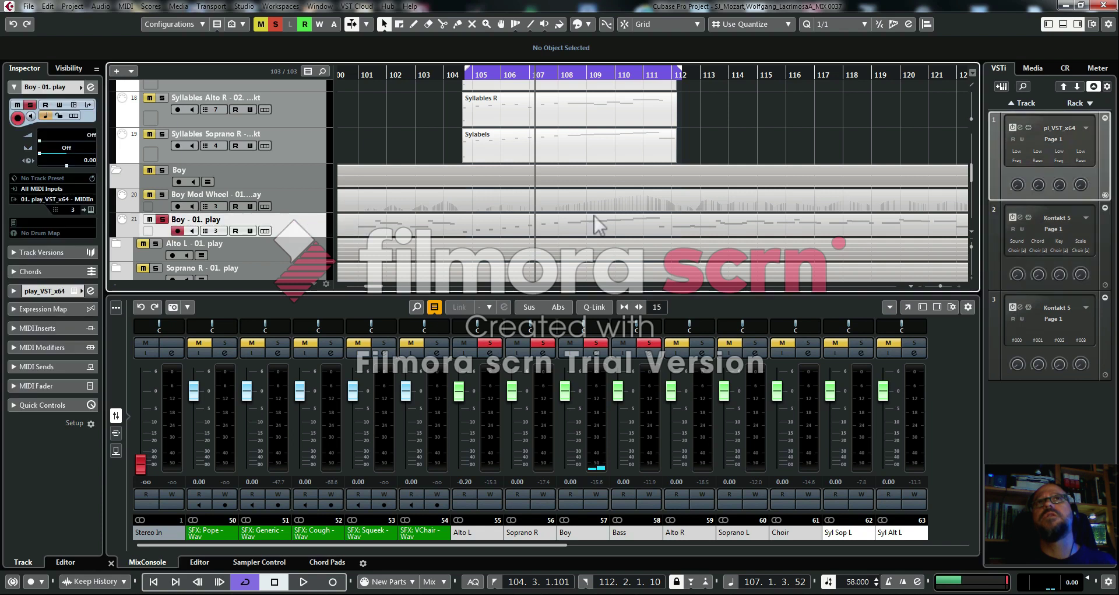
{"action": "mouse_move", "coordinate": [610, 325]}
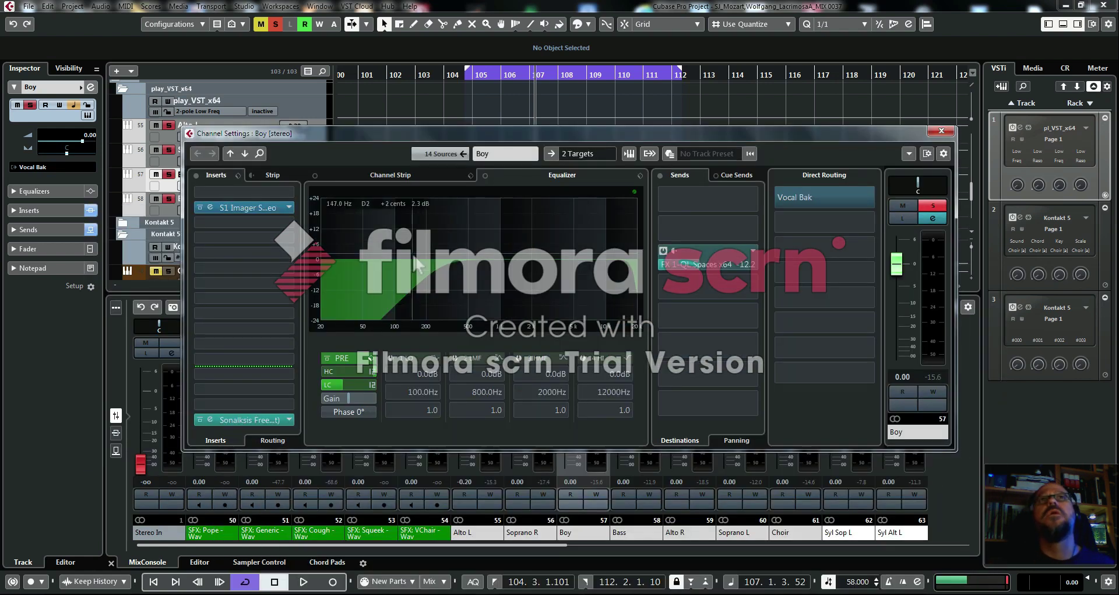
Load Sonalksis FreeG Stereo (64 bit) into an empty insert slot, found by searching 'fr'
{"action": "left_click", "coordinate": [243, 373]}
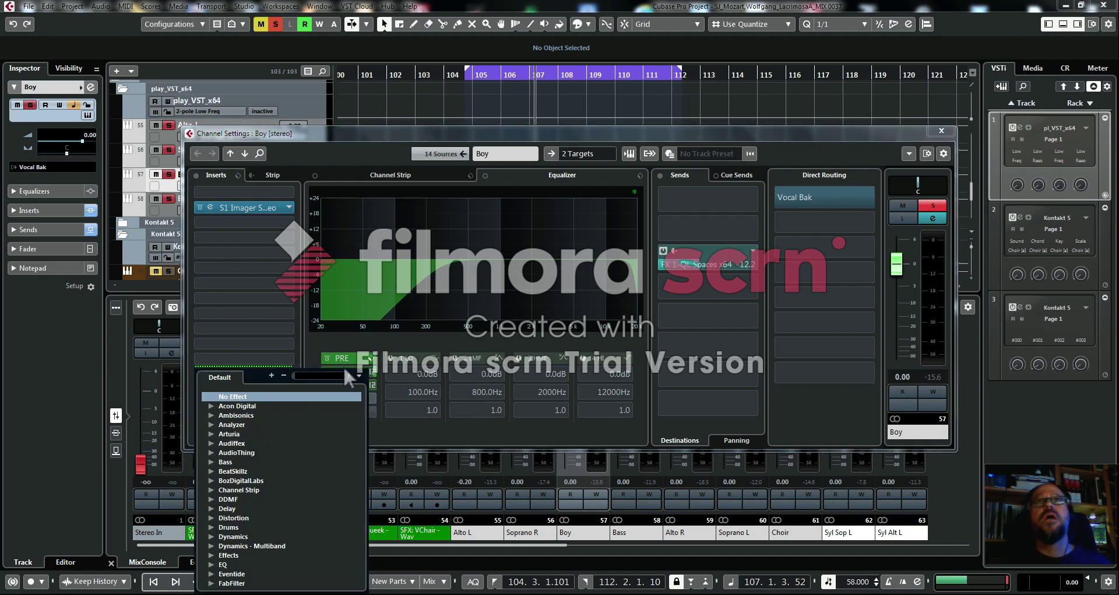
{"action": "type", "text": "free"}
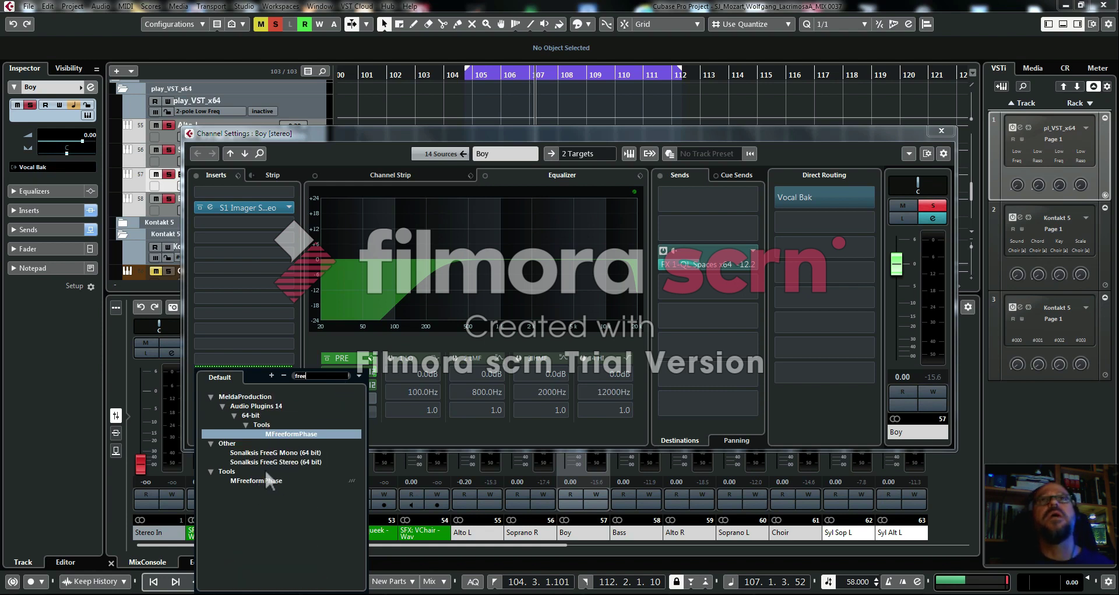
{"action": "left_click", "coordinate": [278, 461]}
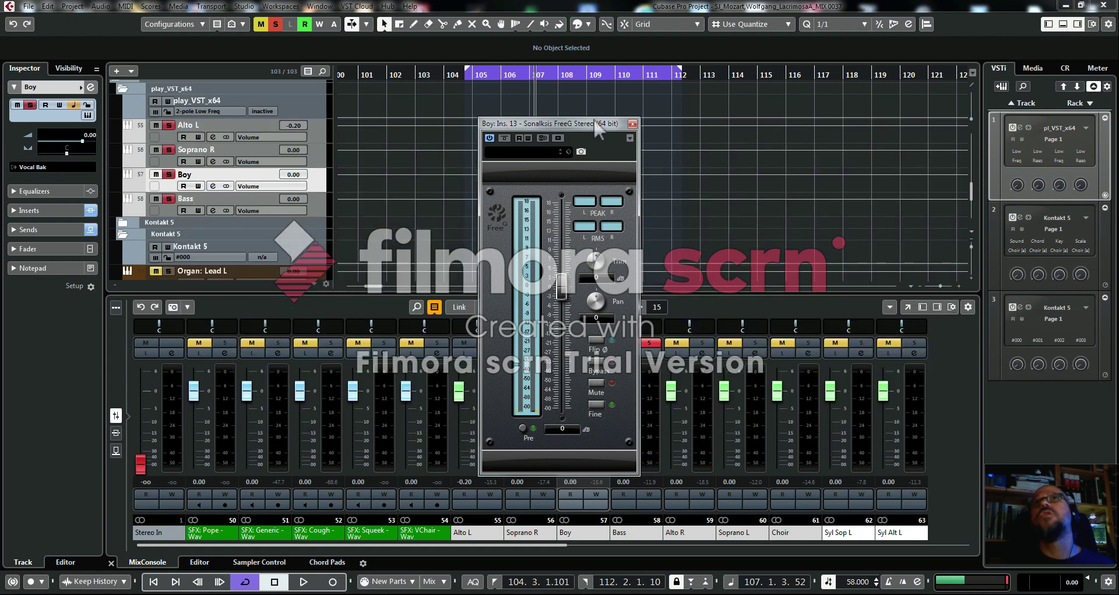
Move the FreeG panel to the right and start playback so its meters show the Boy vocal
{"action": "left_click_drag", "start_coordinate": [561, 124], "coordinate": [807, 113]}
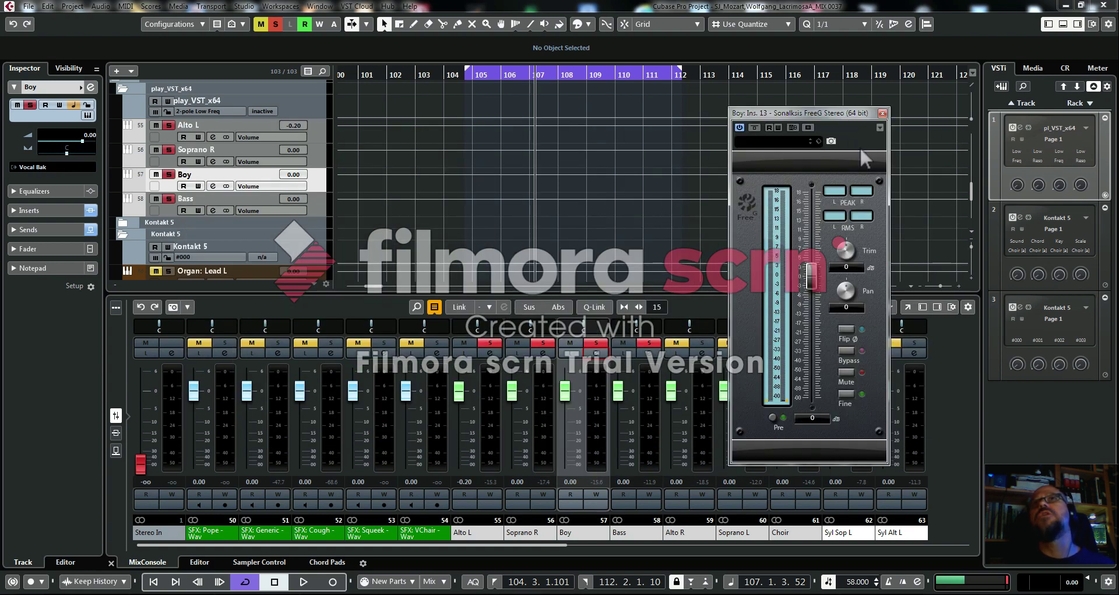
{"action": "mouse_move", "coordinate": [463, 74]}
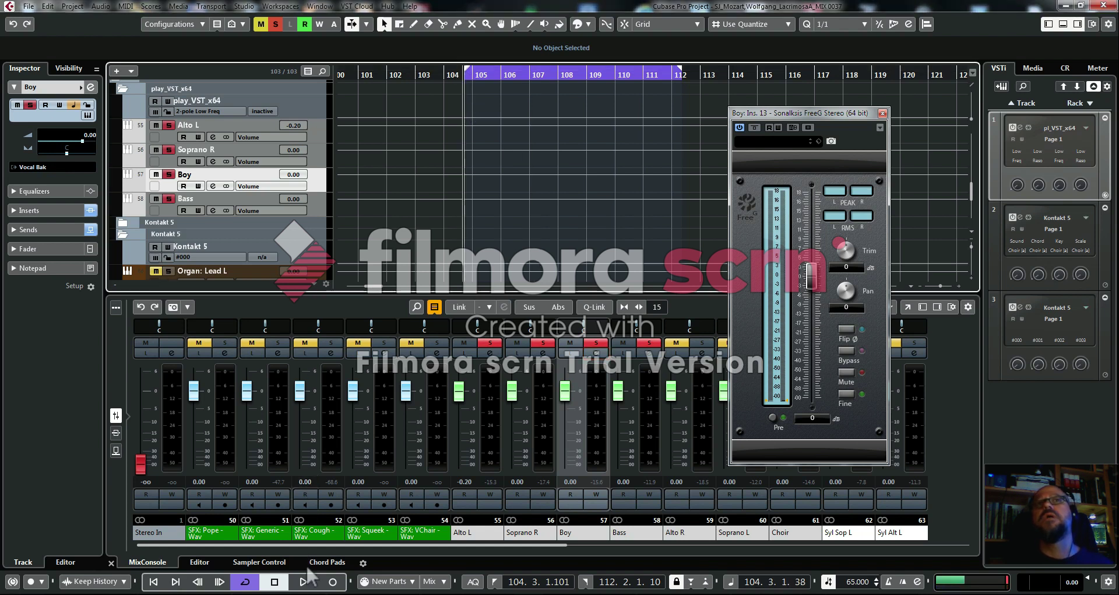
{"action": "left_click", "coordinate": [303, 581]}
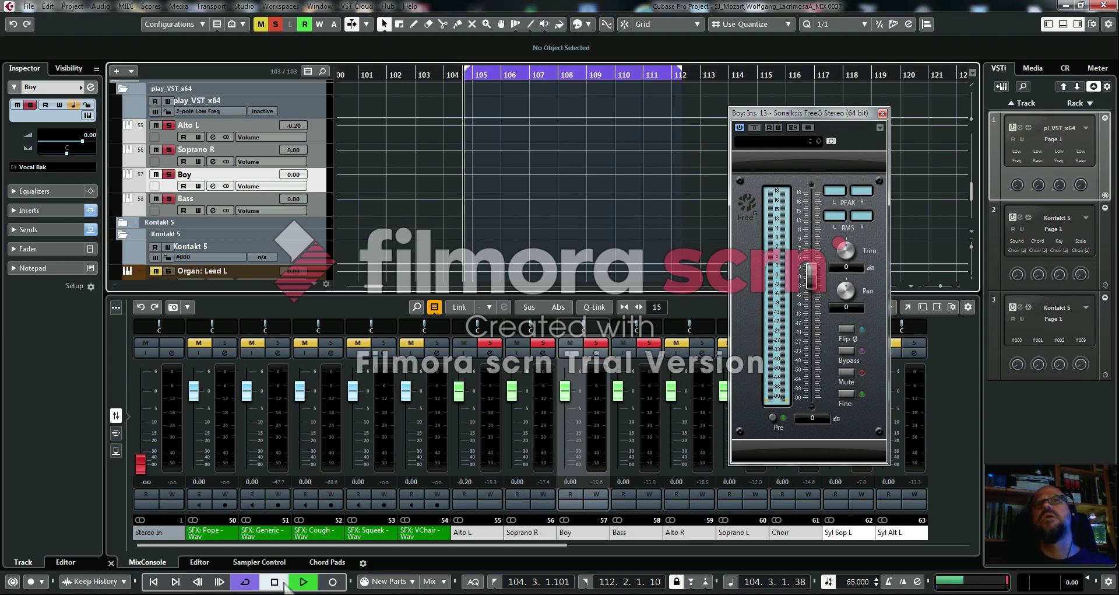
{"action": "left_click", "coordinate": [303, 580]}
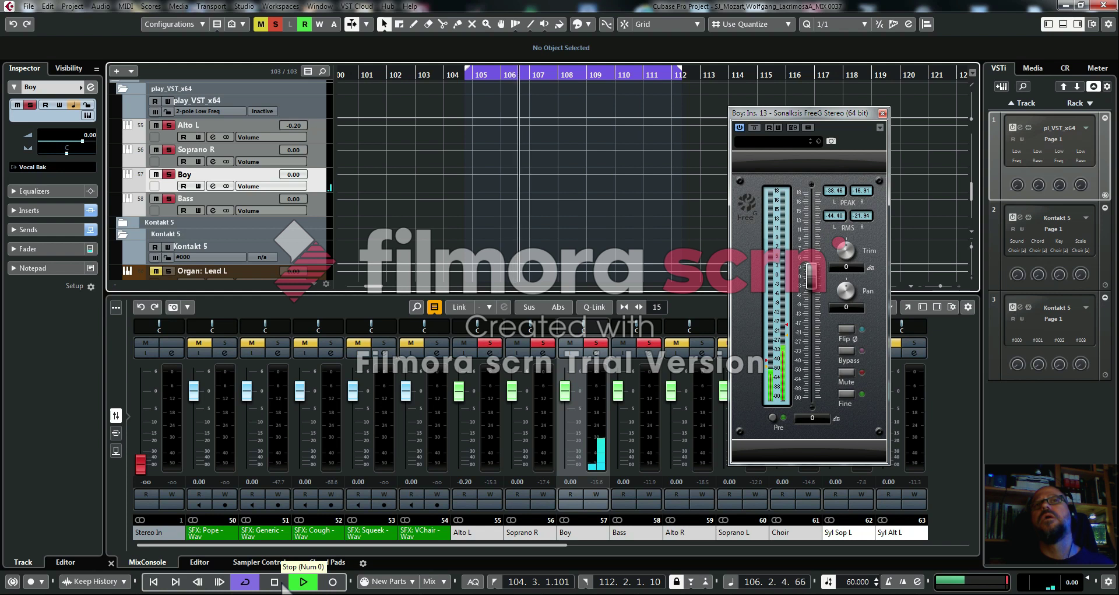
Restart playback and ride the FreeG gain fader down then up to write automation
{"action": "left_click", "coordinate": [273, 581]}
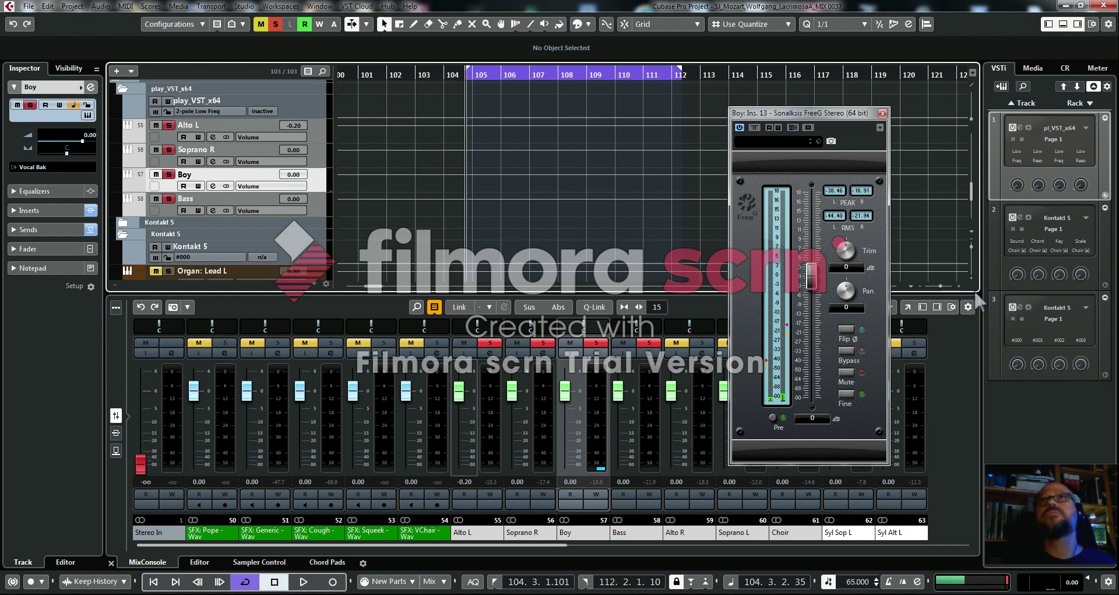
{"action": "mouse_move", "coordinate": [777, 139]}
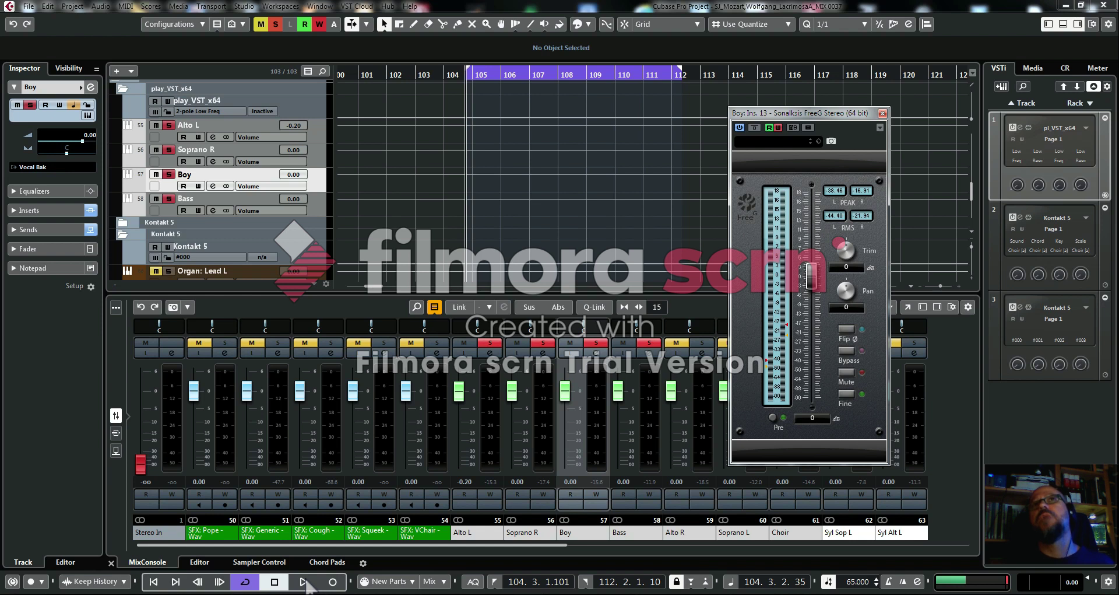
{"action": "left_click", "coordinate": [303, 581]}
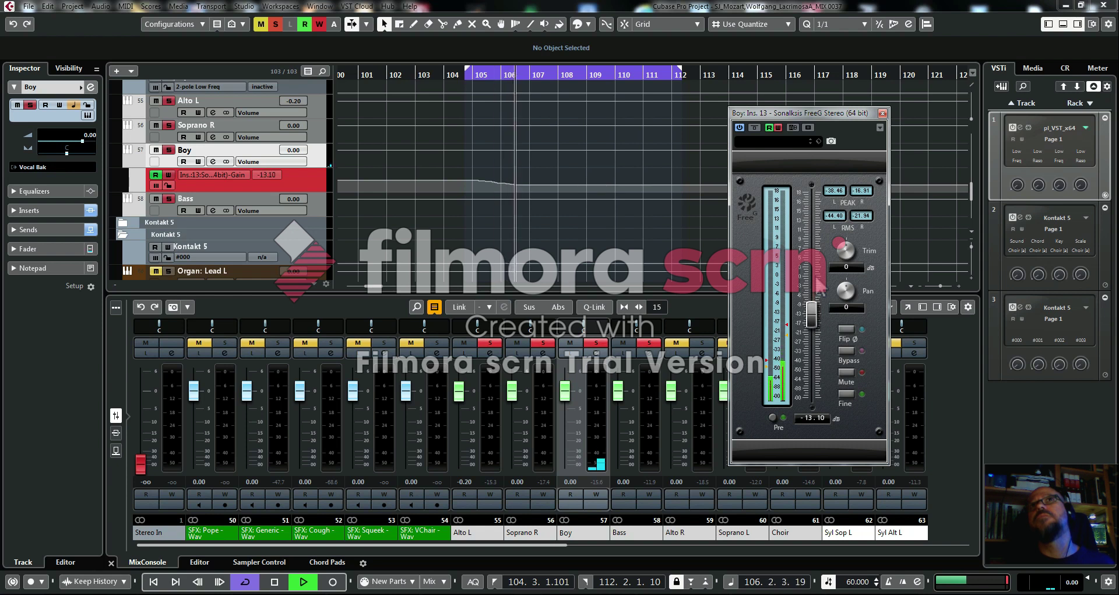
{"action": "left_click_drag", "start_coordinate": [810, 313], "coordinate": [810, 339]}
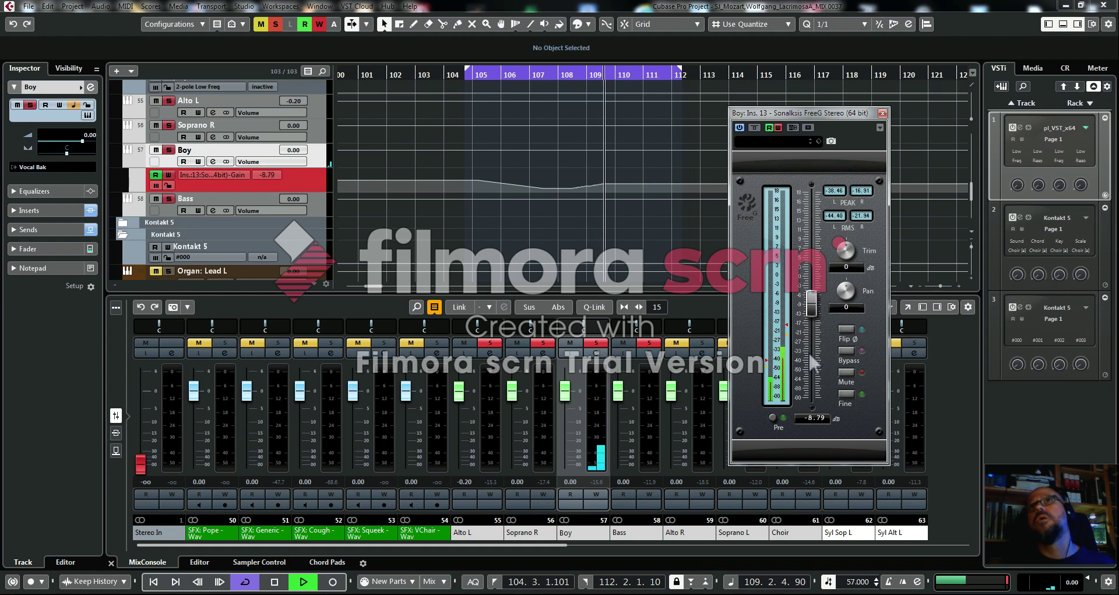
{"action": "left_click_drag", "start_coordinate": [811, 303], "coordinate": [811, 281]}
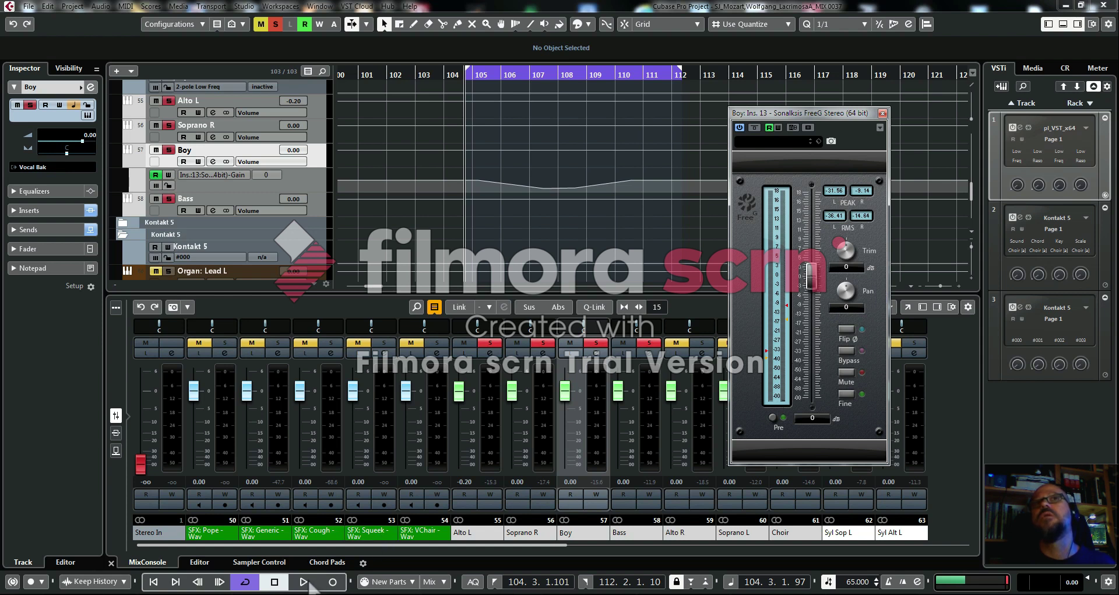
Play the recorded automation and pull the FreeG gain down toward -31 dB
{"action": "left_click", "coordinate": [302, 581]}
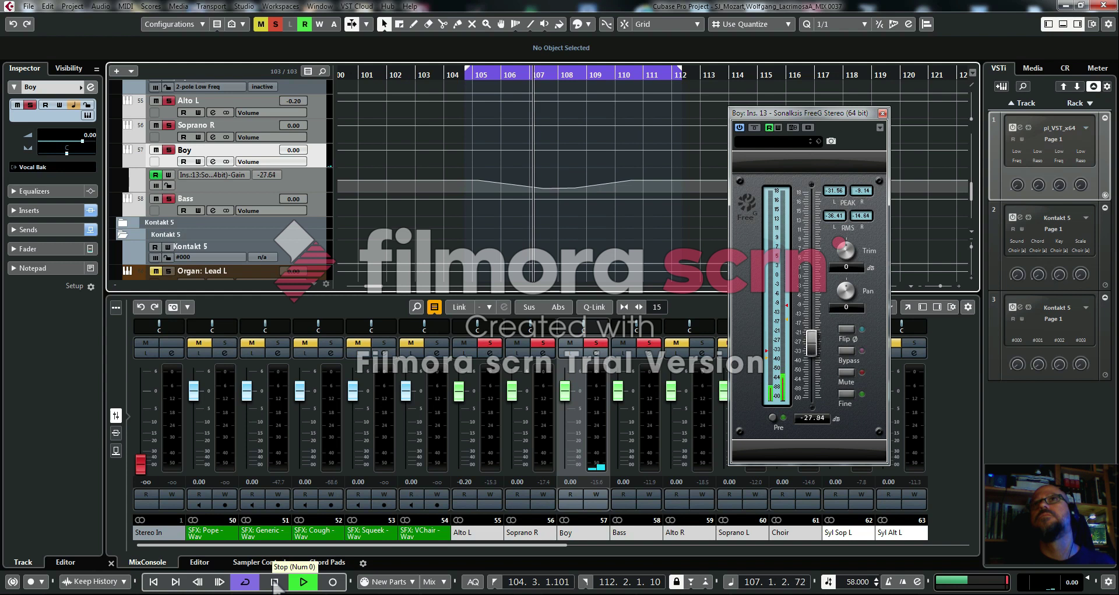
{"action": "left_click_drag", "start_coordinate": [810, 346], "coordinate": [810, 353]}
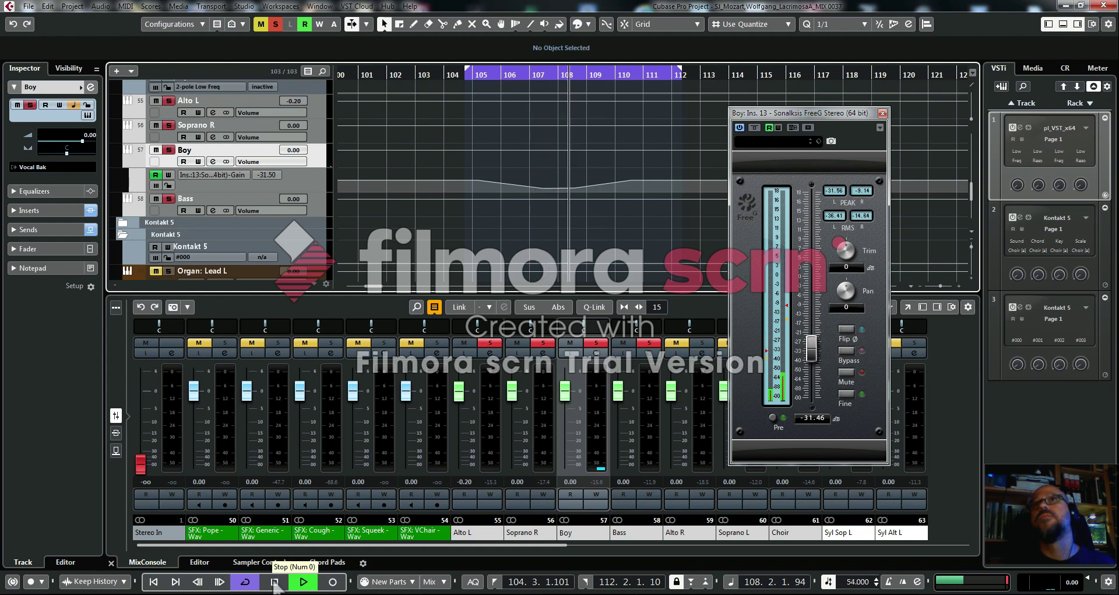
{"action": "left_click_drag", "start_coordinate": [811, 354], "coordinate": [811, 326]}
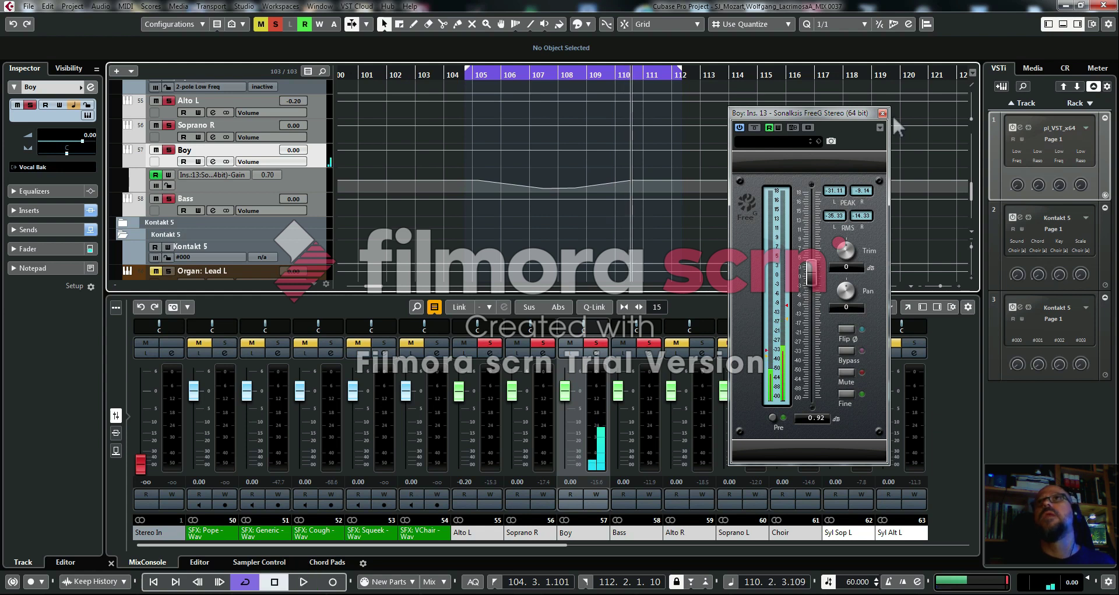
Close the FreeG window and set the first gain automation point at bar 105 to 50.00
{"action": "left_click", "coordinate": [883, 113]}
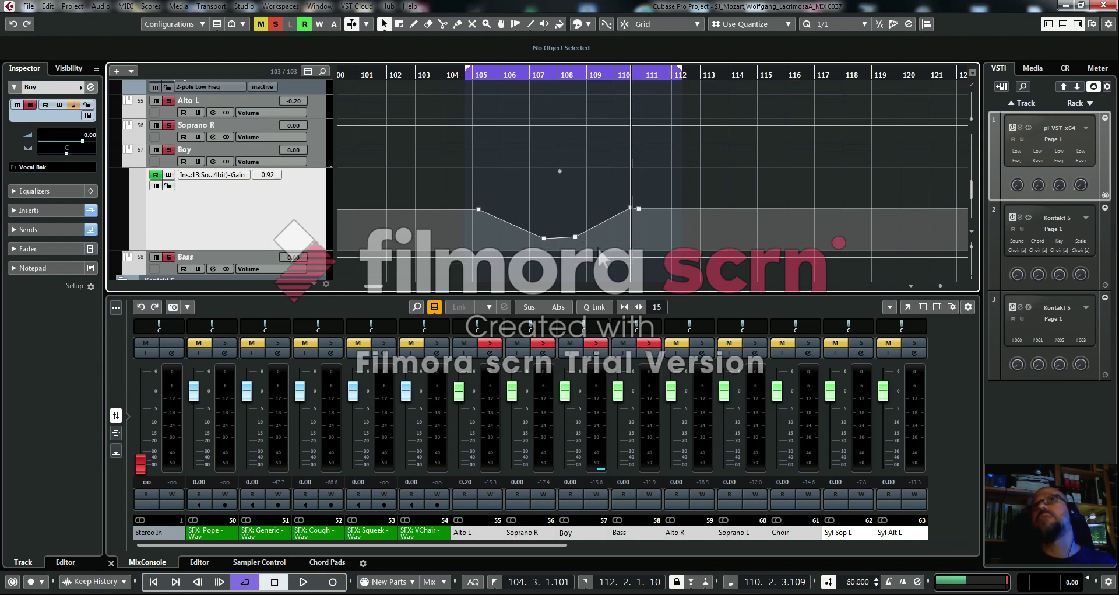
{"action": "mouse_move", "coordinate": [484, 221]}
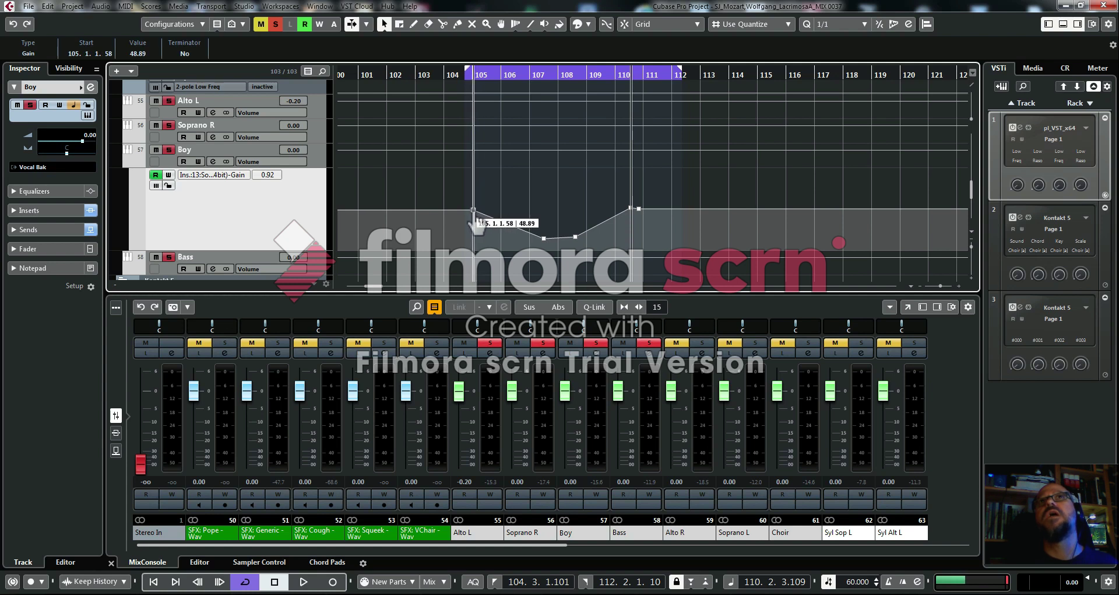
{"action": "left_click_drag", "start_coordinate": [474, 213], "coordinate": [472, 211]}
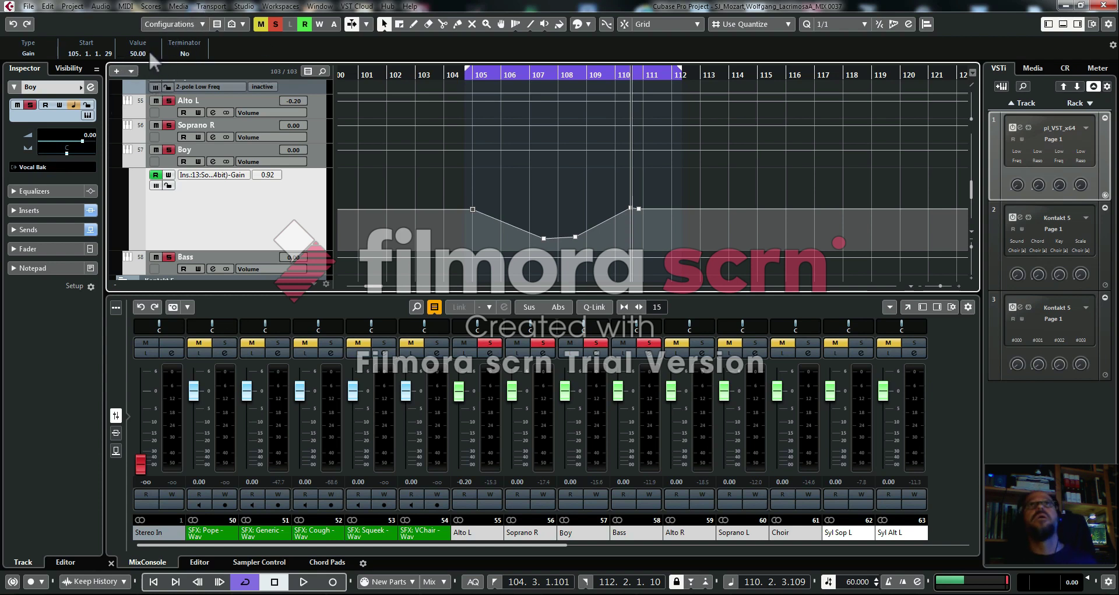
{"action": "mouse_move", "coordinate": [464, 225]}
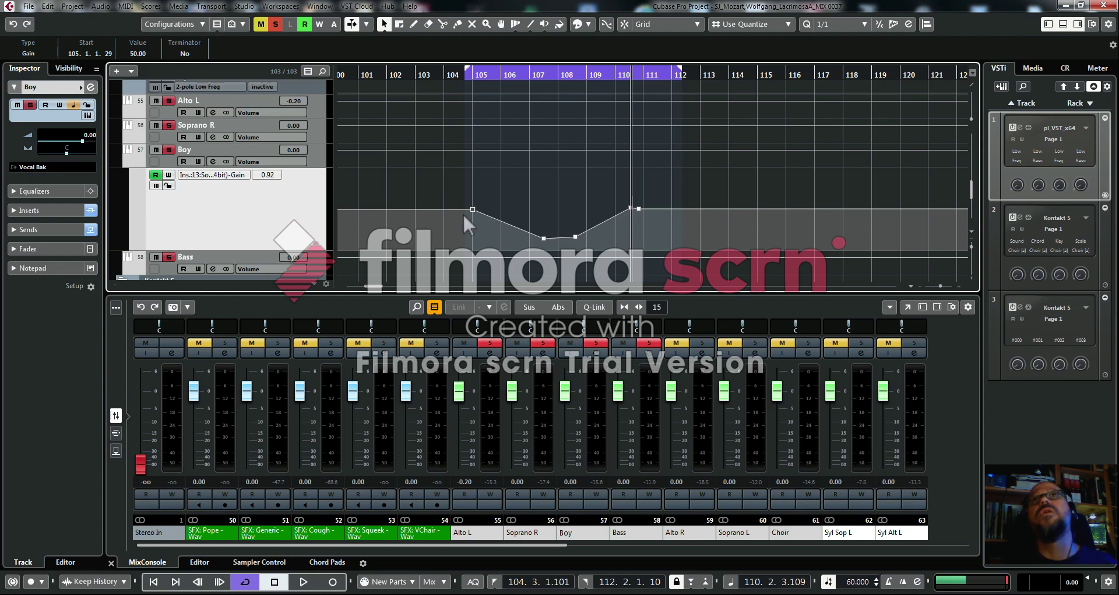
{"action": "mouse_move", "coordinate": [635, 218]}
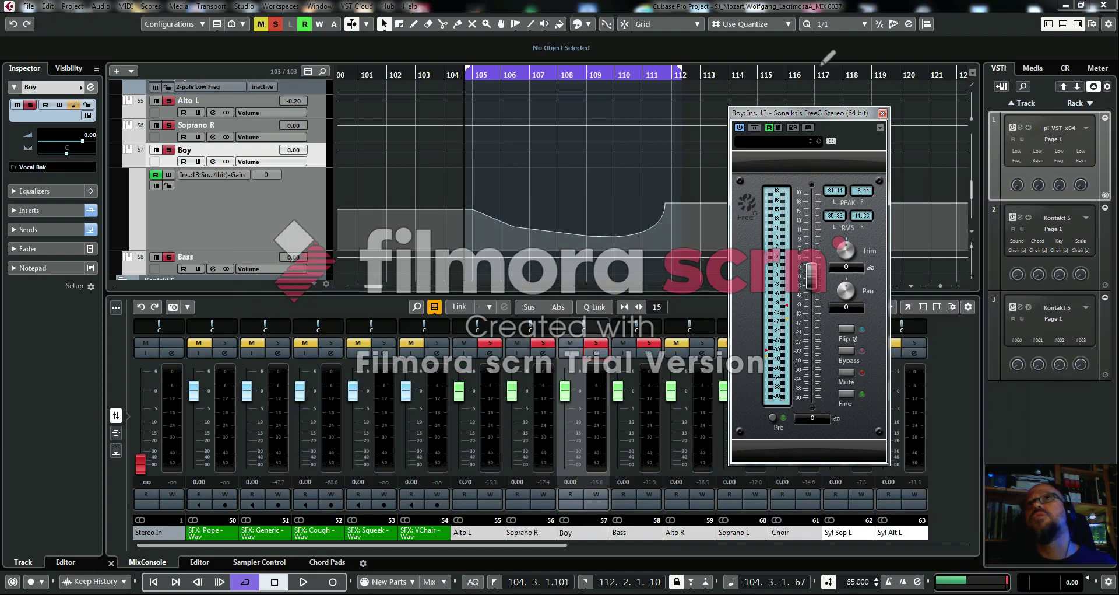
Play the edited automation and ride the FreeG gain down toward -31 dB
{"action": "left_click", "coordinate": [303, 580]}
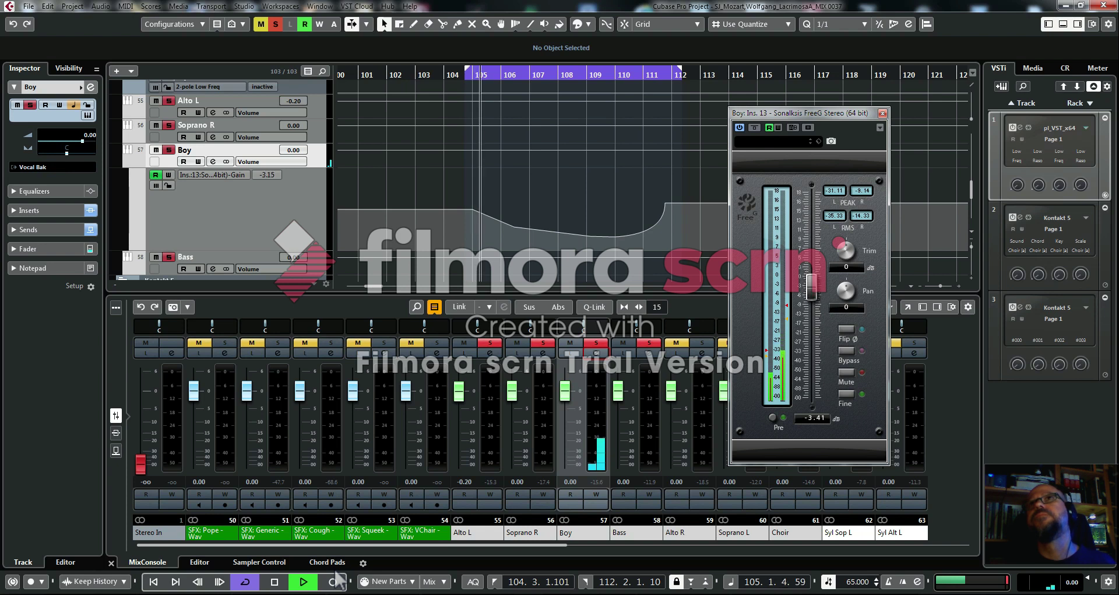
{"action": "left_click_drag", "start_coordinate": [813, 290], "coordinate": [813, 310]}
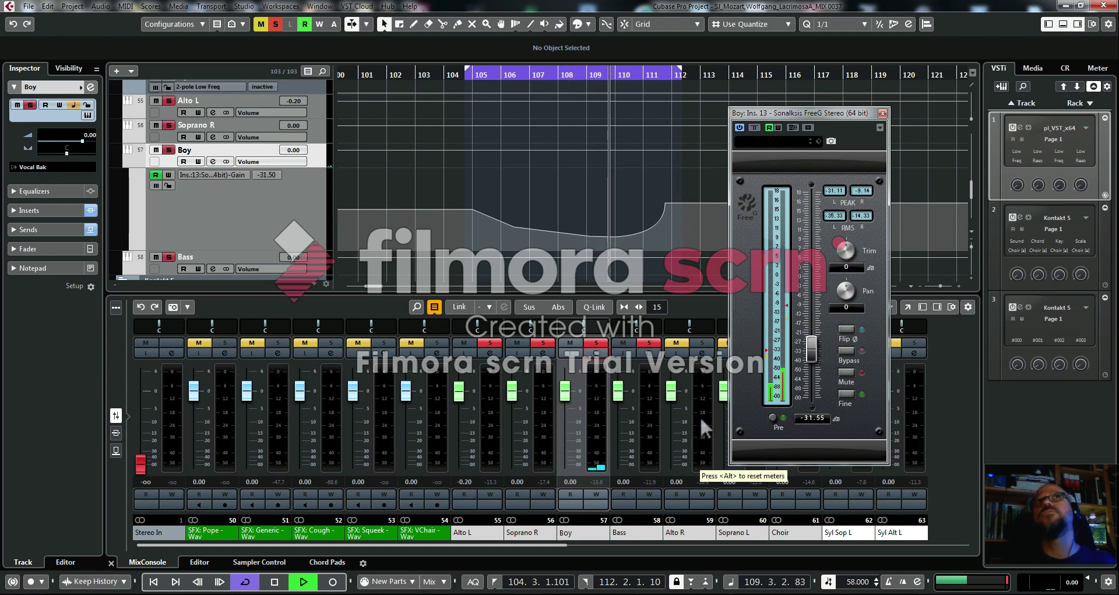
{"action": "left_click_drag", "start_coordinate": [810, 354], "coordinate": [810, 336]}
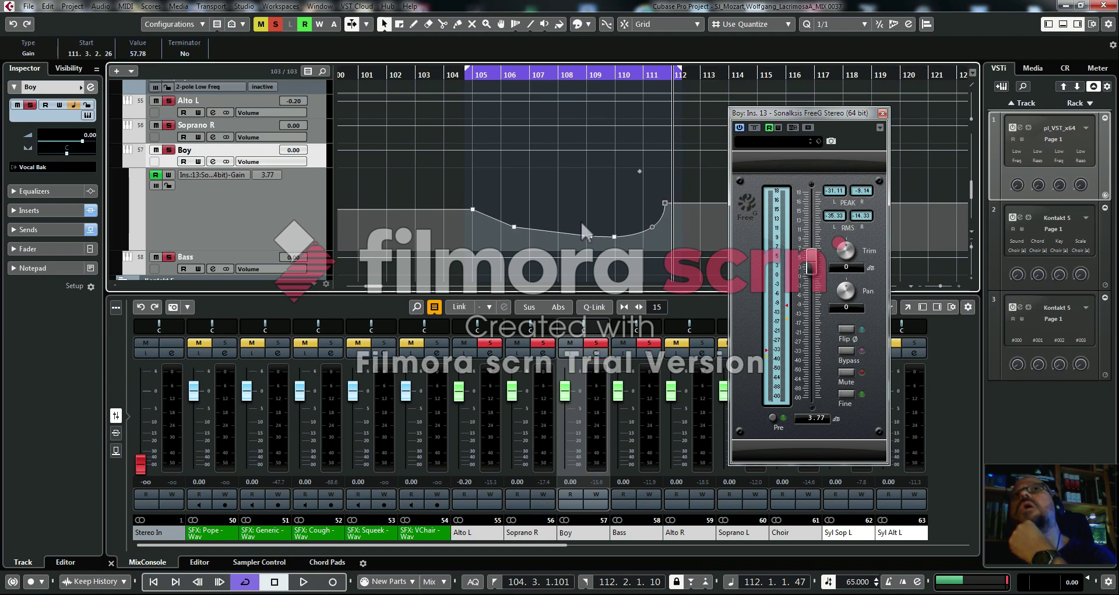
{"action": "mouse_move", "coordinate": [135, 66]}
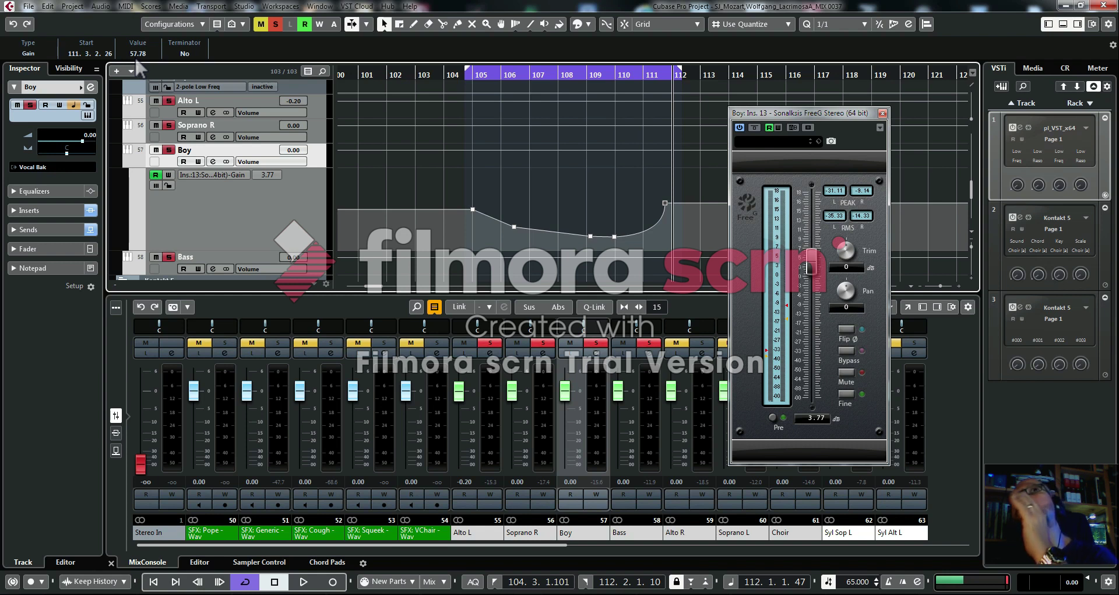
{"action": "mouse_move", "coordinate": [435, 225]}
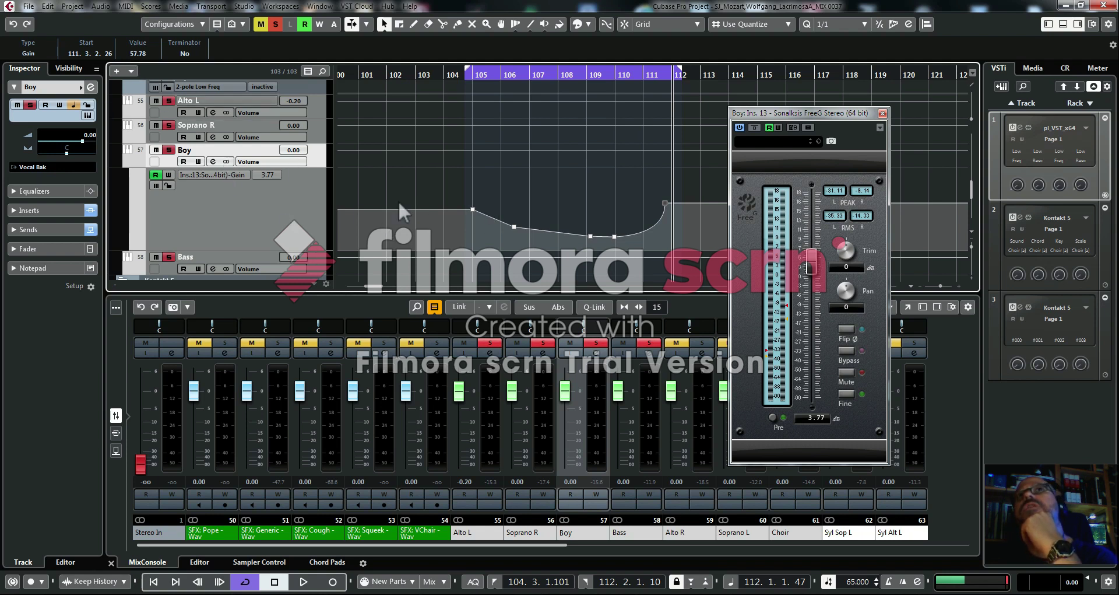
{"action": "mouse_move", "coordinate": [703, 212]}
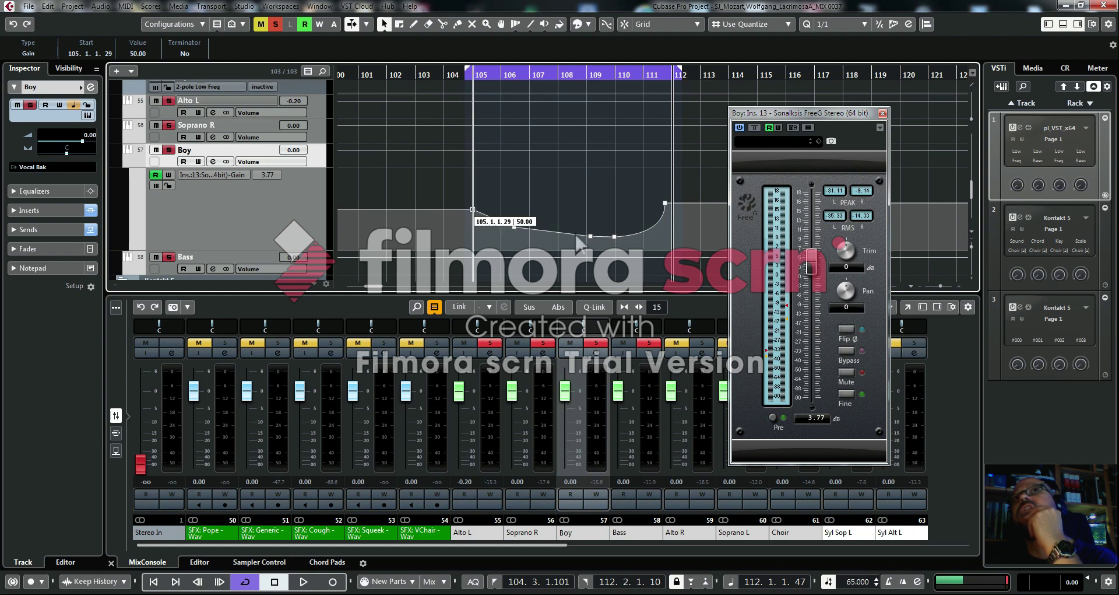
Bring the FreeG gain fader back near 0 dB (about -0.48)
{"action": "left_click_drag", "start_coordinate": [812, 268], "coordinate": [812, 286]}
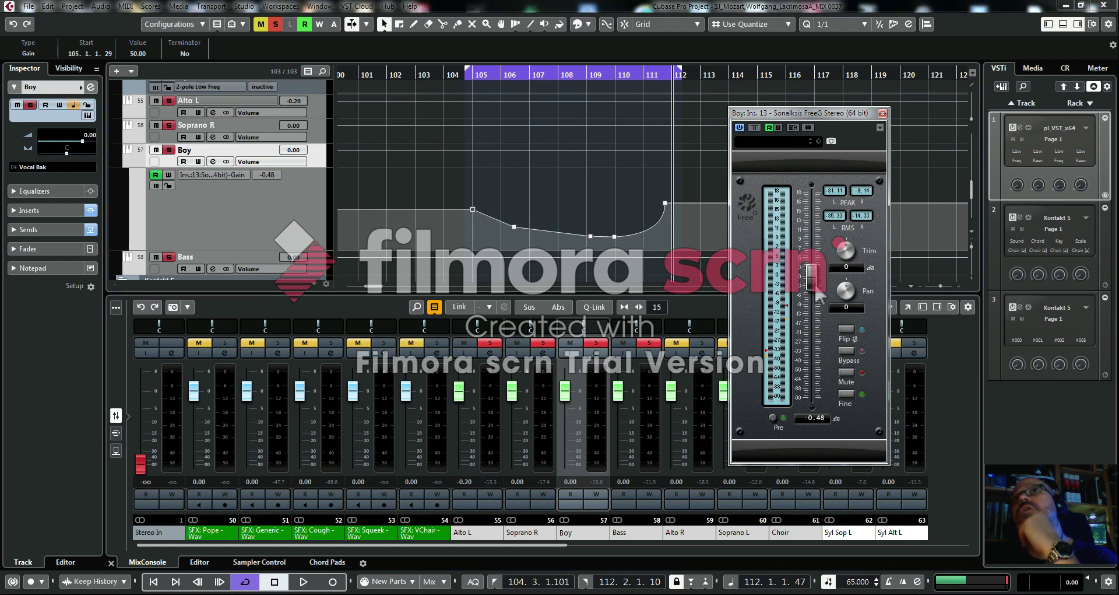